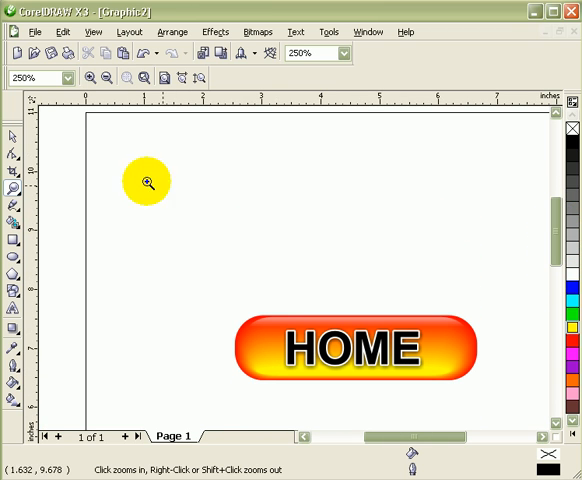
Step: Draw a wide rectangle above the sample button and adjust its placement
left_click(12, 250)
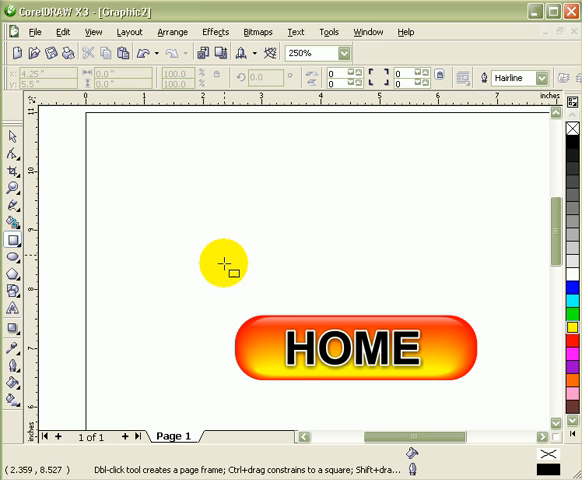
left_click_drag(220, 264, 480, 272)
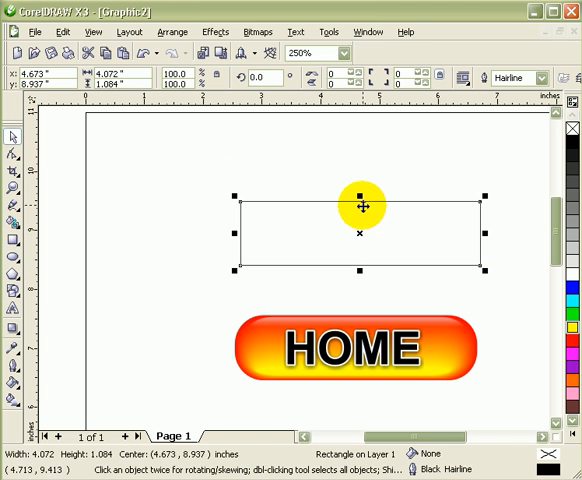
left_click_drag(360, 204, 368, 248)
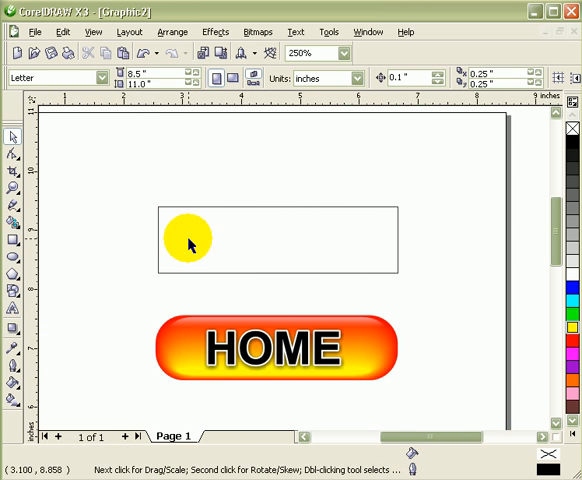
Step: Round the rectangle's corners fully into a pill shape with the Shape tool
left_click(188, 242)
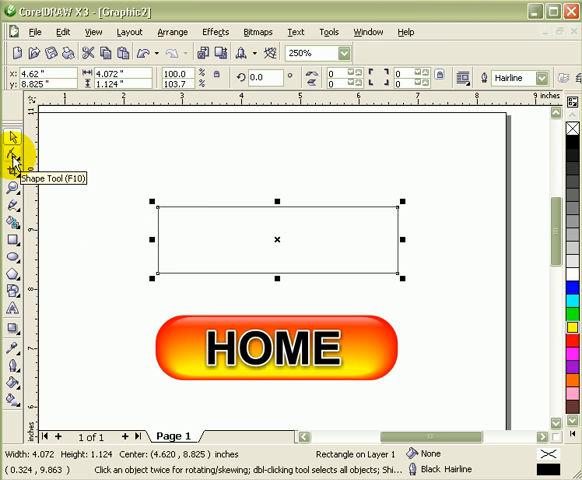
left_click(12, 136)
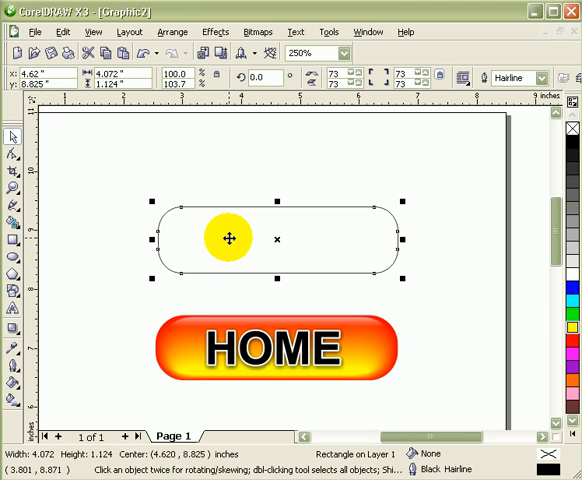
left_click_drag(228, 238, 192, 258)
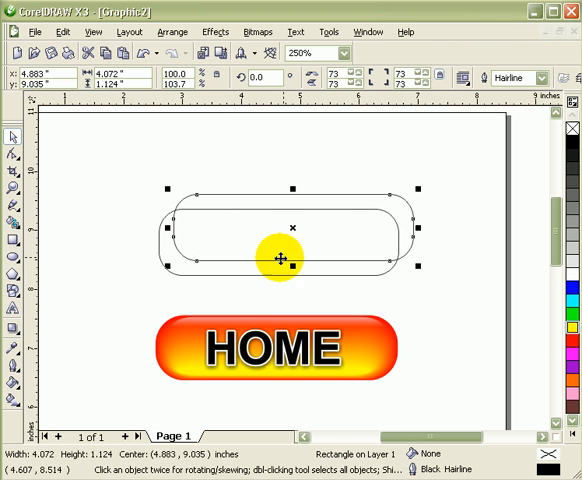
Step: Add a thin light strip copy along the pill's lower inside edge and remove the outlines
left_click_drag(282, 260, 288, 236)
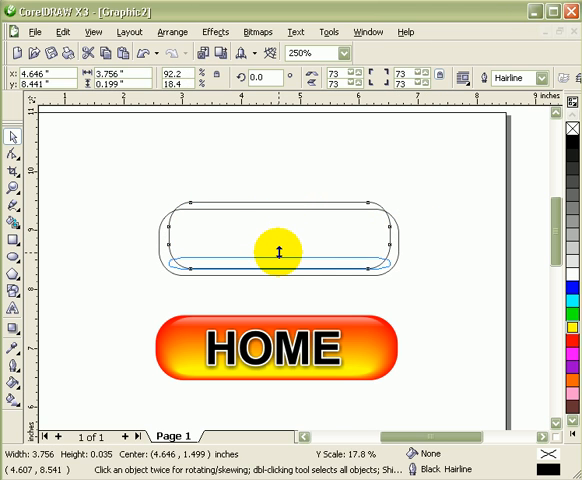
left_click_drag(278, 252, 384, 268)
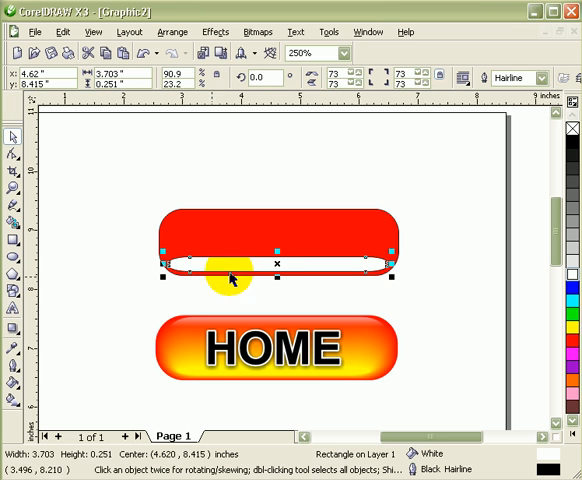
mouse_move(12, 372)
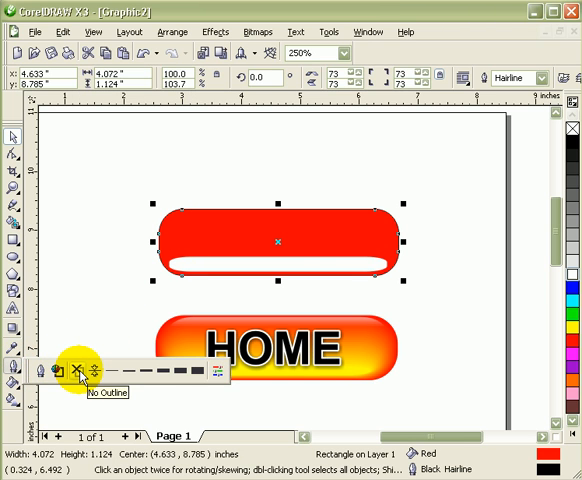
left_click(76, 372)
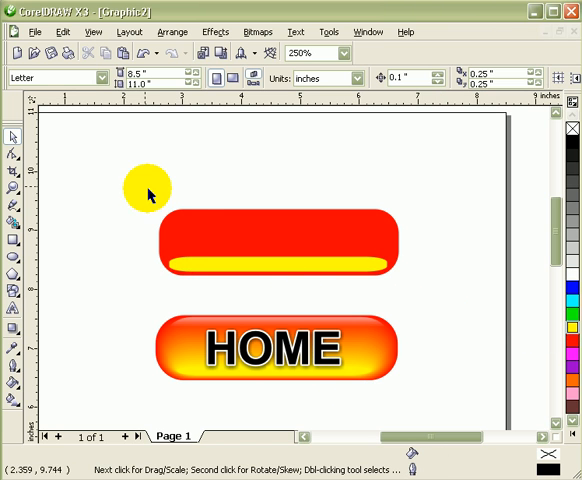
Step: Blend the red pill into the light strip for a smooth orange-to-yellow gradient
left_click_drag(150, 192, 484, 304)
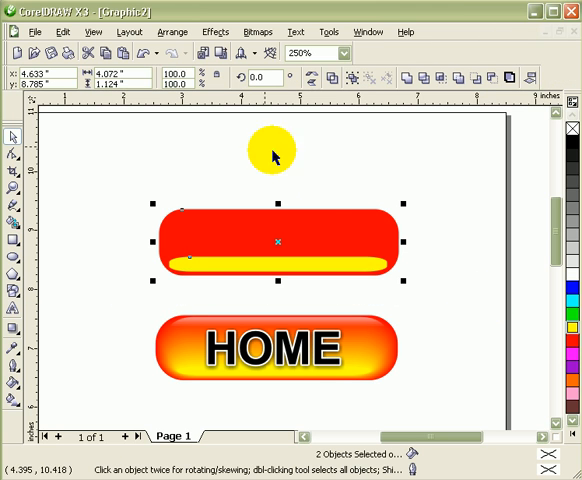
left_click(216, 32)
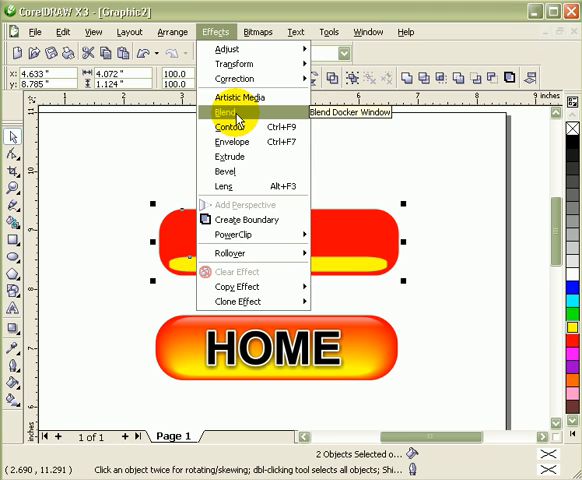
left_click(222, 112)
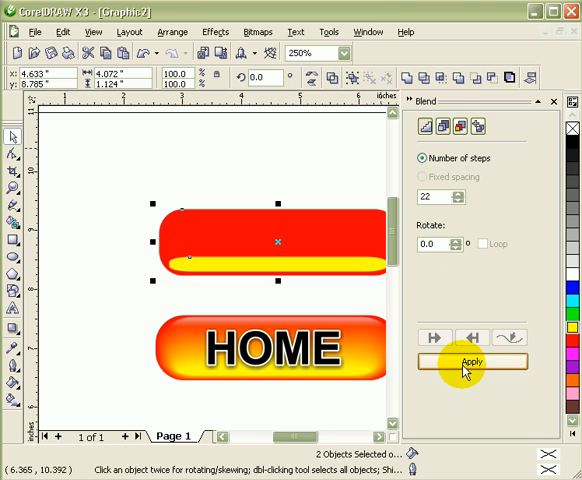
left_click(472, 360)
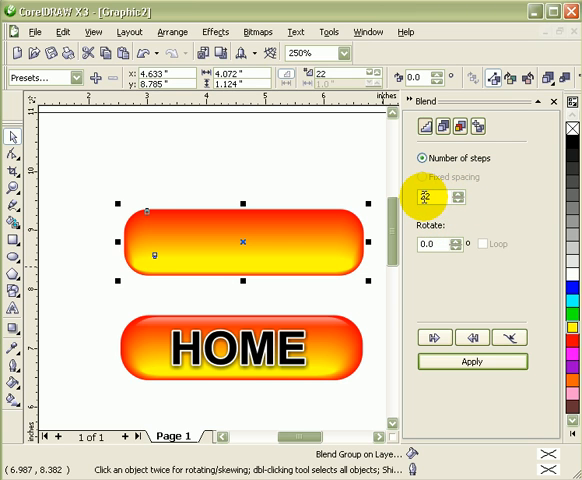
Step: Inspect the blend in Wireframe view and adjust its number of steps
left_click(424, 196)
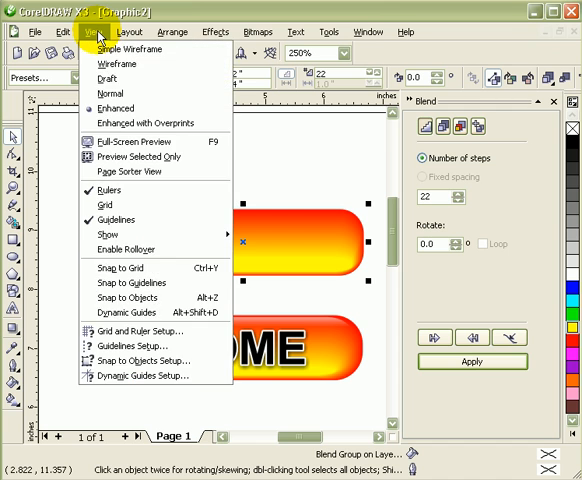
left_click(116, 62)
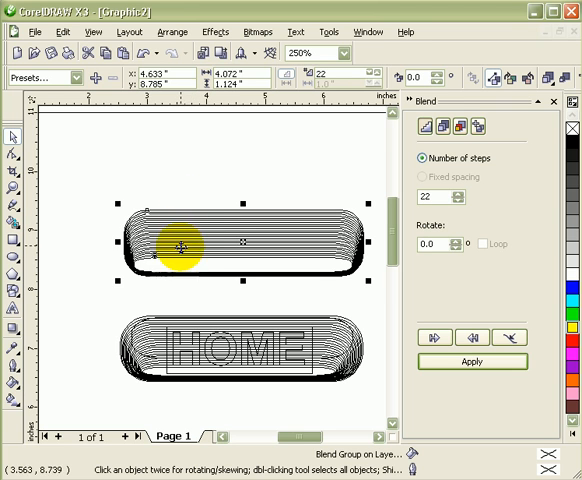
left_click(84, 32)
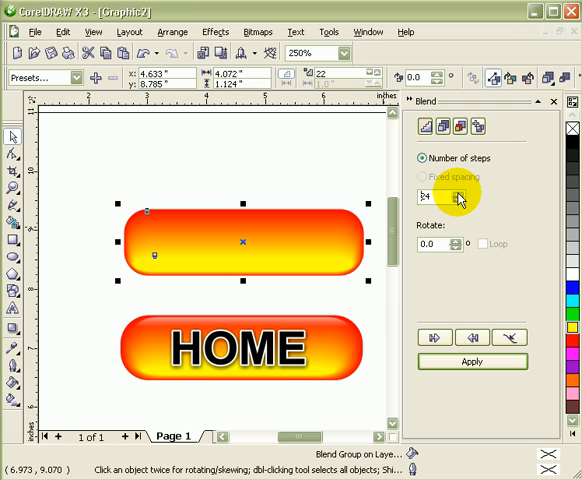
left_click(456, 198)
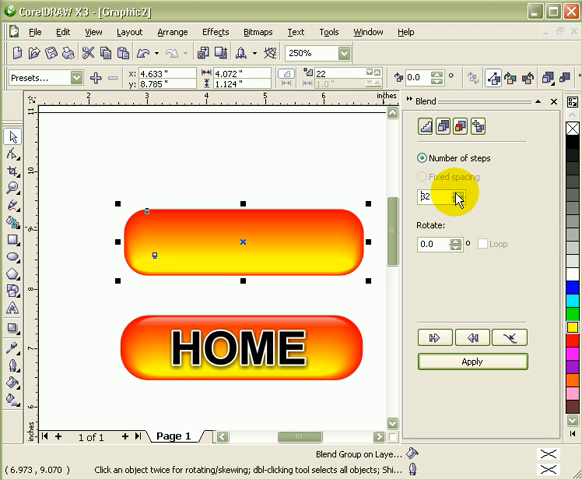
left_click(460, 192)
type("1")
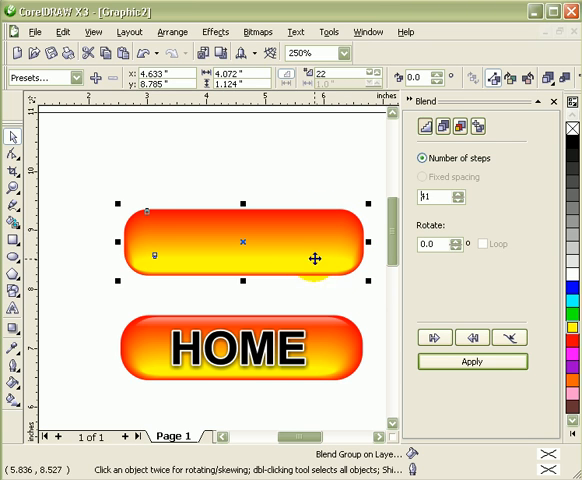
mouse_move(364, 300)
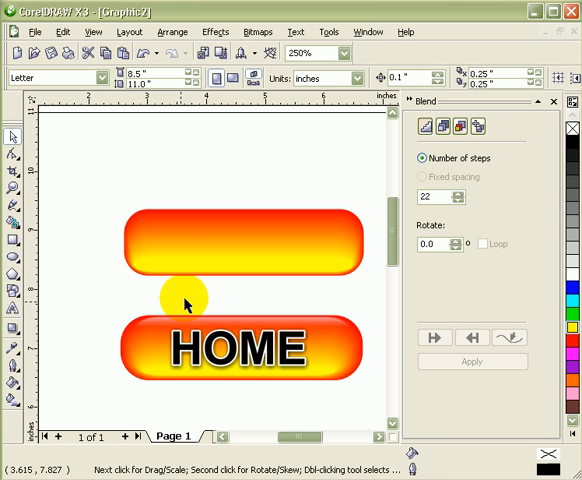
mouse_move(240, 284)
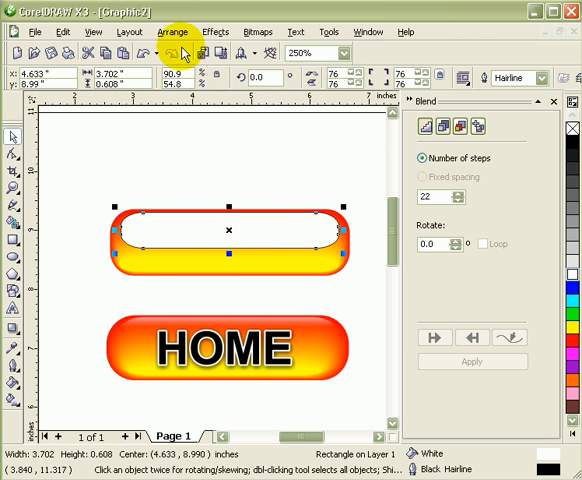
Step: Send the shape to the back of the layer via Arrange > Order
left_click(172, 32)
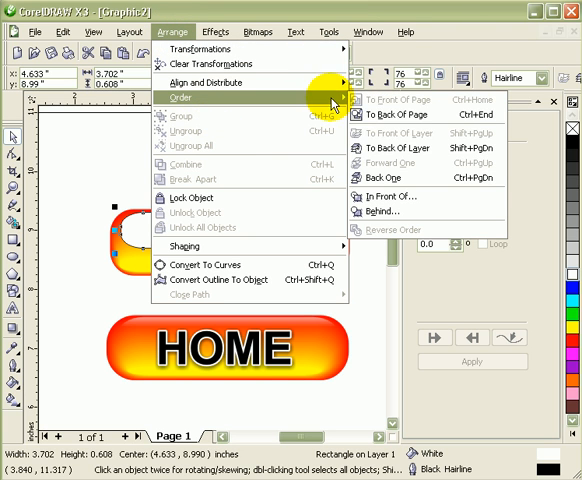
mouse_move(396, 196)
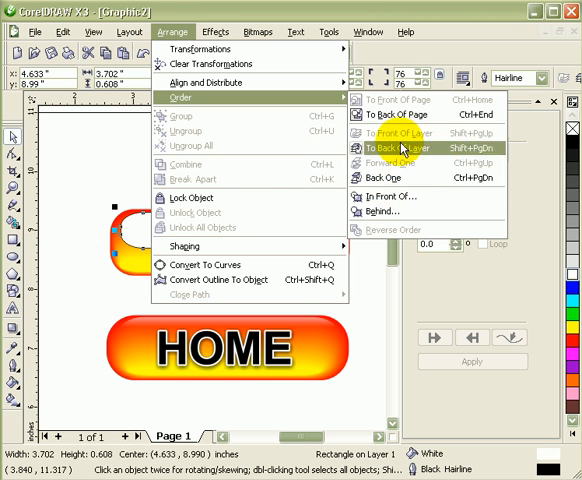
left_click(396, 148)
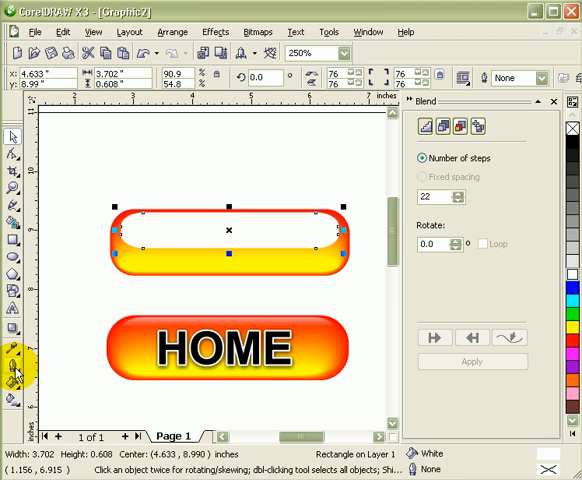
mouse_move(14, 360)
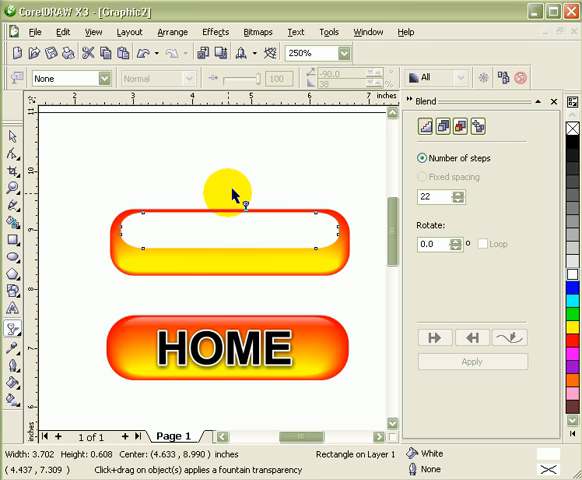
Step: Fade the white highlight toward the bottom with an interactive fountain transparency
left_click_drag(228, 190, 222, 260)
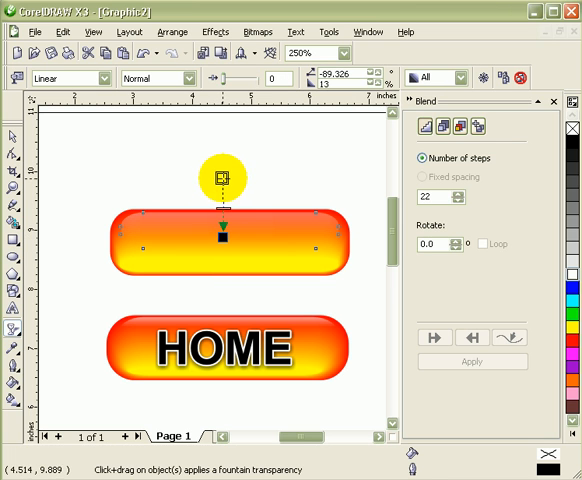
left_click_drag(220, 178, 220, 204)
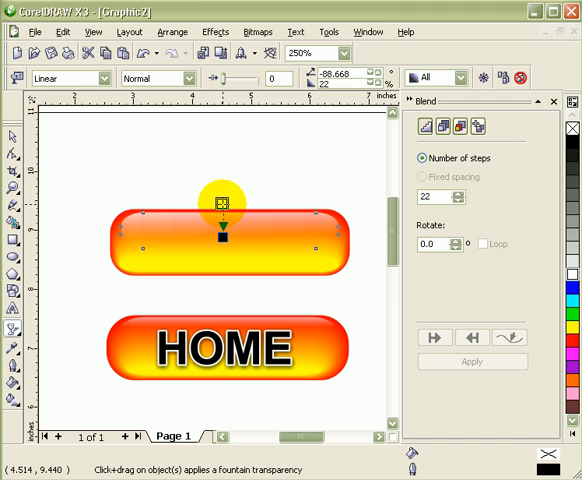
left_click_drag(222, 196, 222, 236)
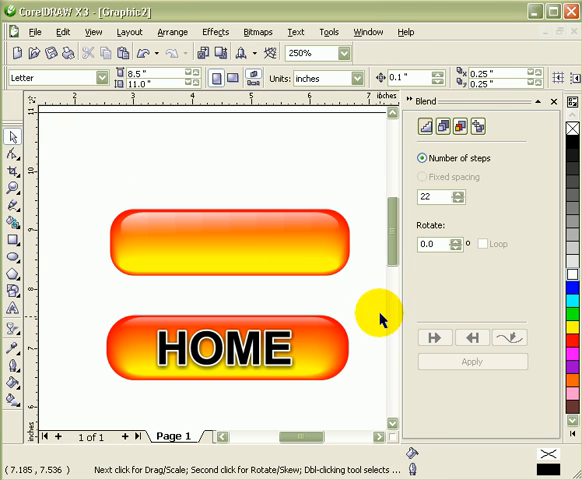
mouse_move(48, 312)
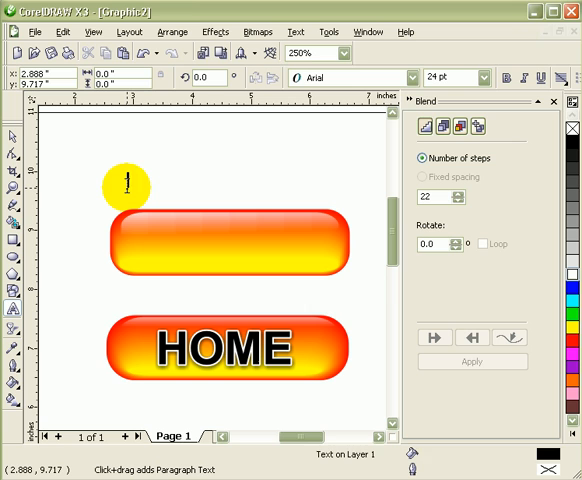
Step: Place the bold word HOME across the upper glossy button
type("homl")
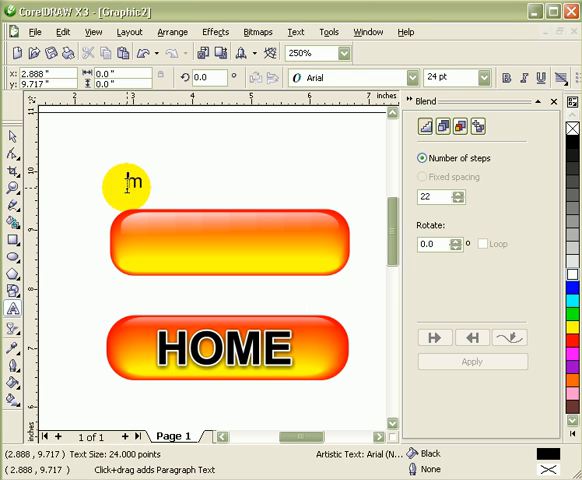
type("HOME")
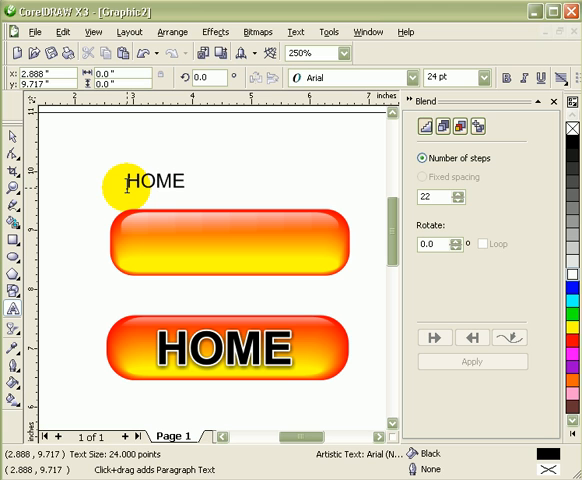
left_click(150, 180)
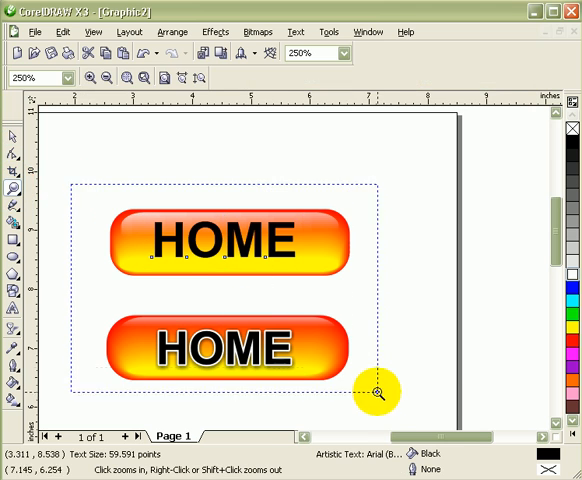
left_click(376, 392)
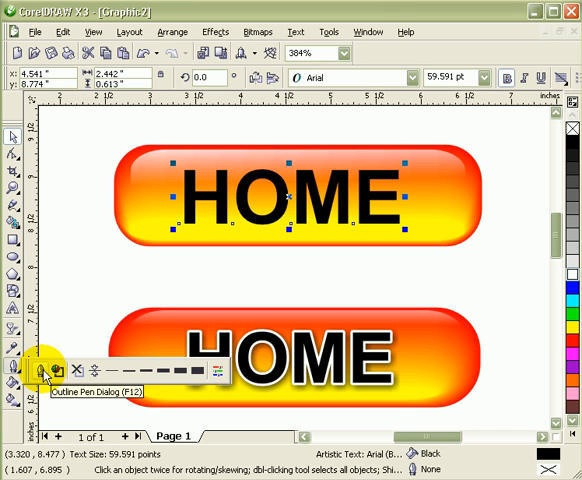
Step: Set the HOME text outline to 4.0 pt white, behind fill, with changed corner shape
left_click(50, 370)
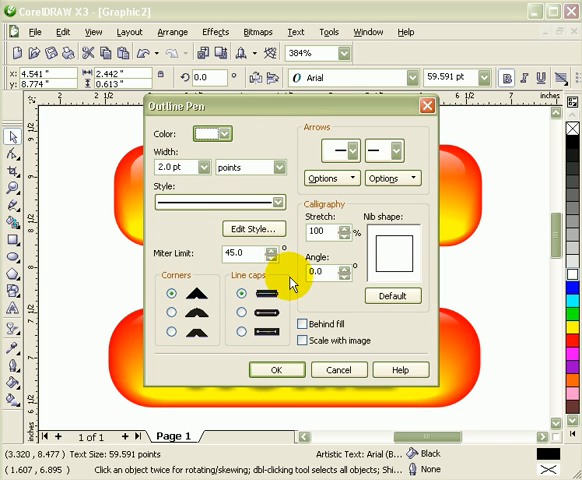
left_click(304, 324)
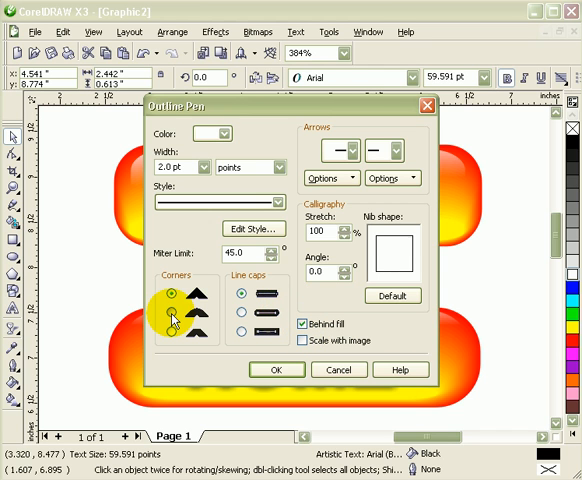
left_click(276, 368)
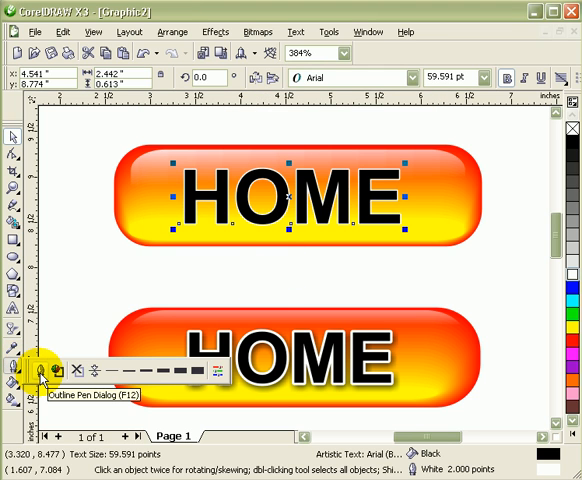
left_click(40, 370)
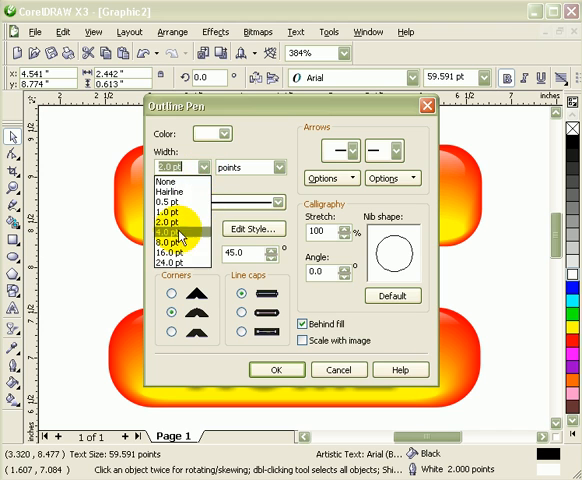
left_click(276, 368)
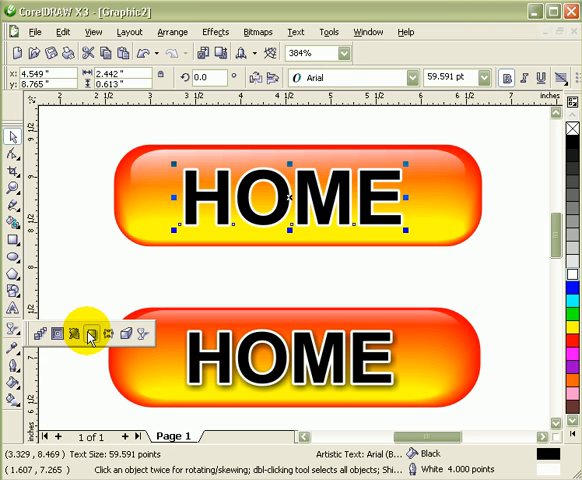
mouse_move(92, 332)
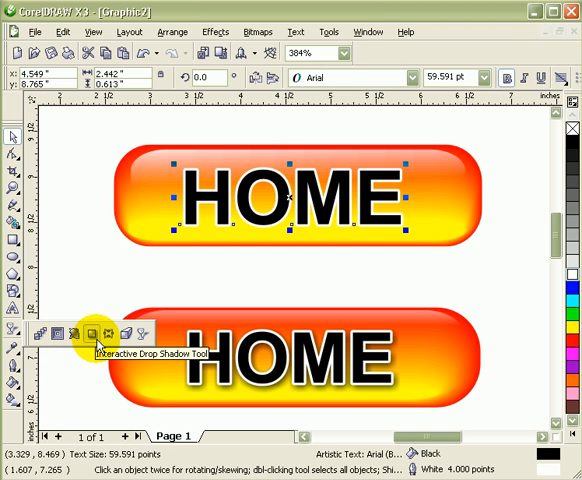
left_click(98, 332)
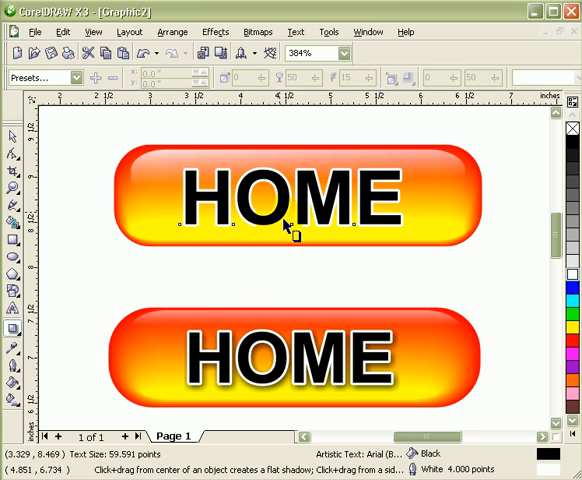